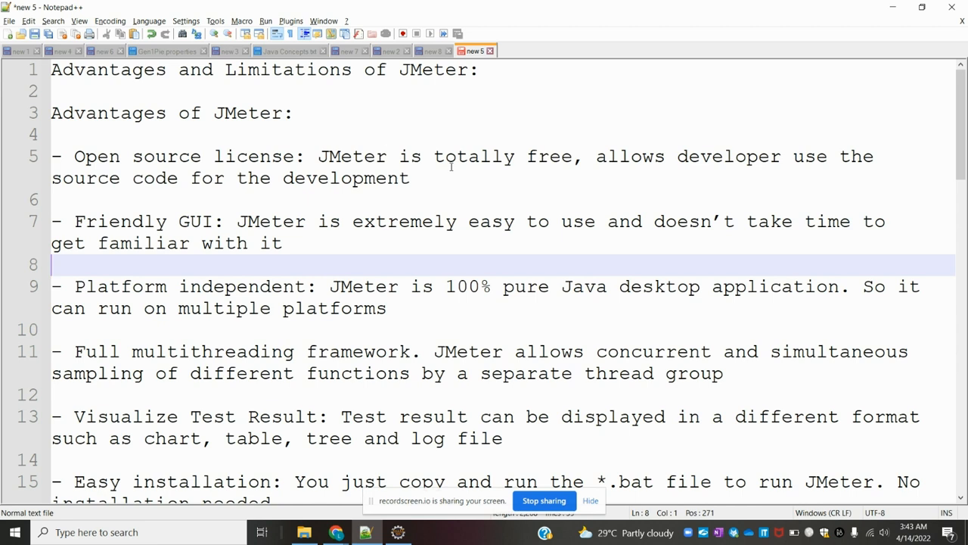
{"action": "mouse_move", "coordinate": [566, 181]}
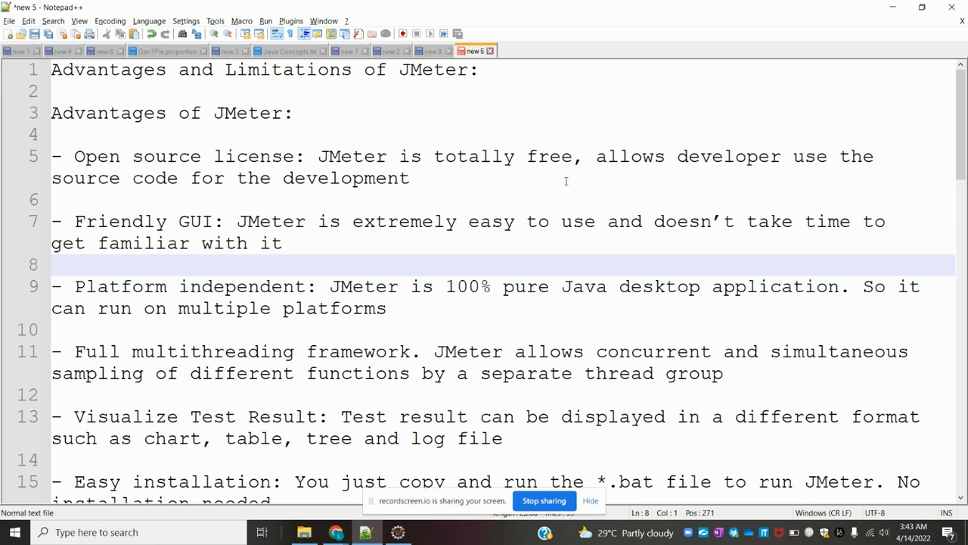
{"action": "mouse_move", "coordinate": [348, 196]}
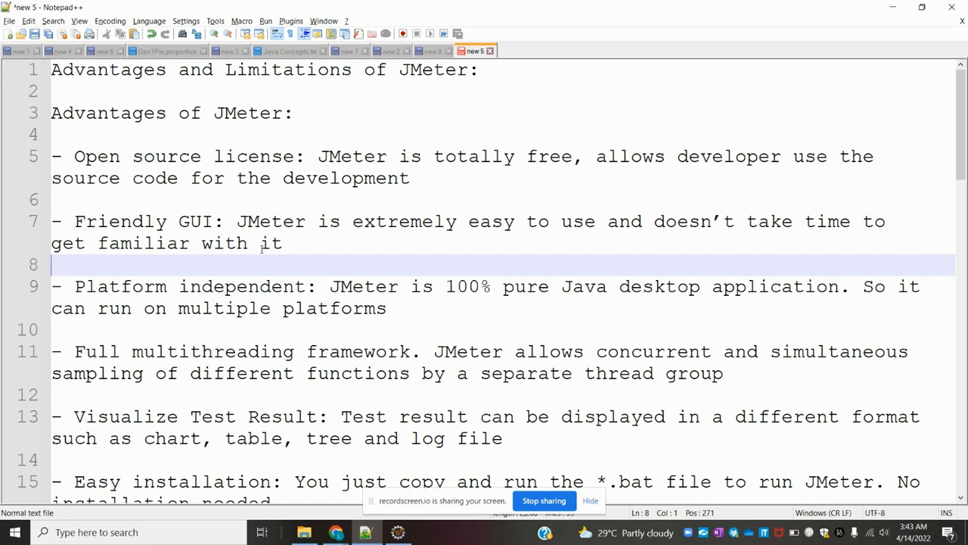
{"action": "mouse_move", "coordinate": [391, 234]}
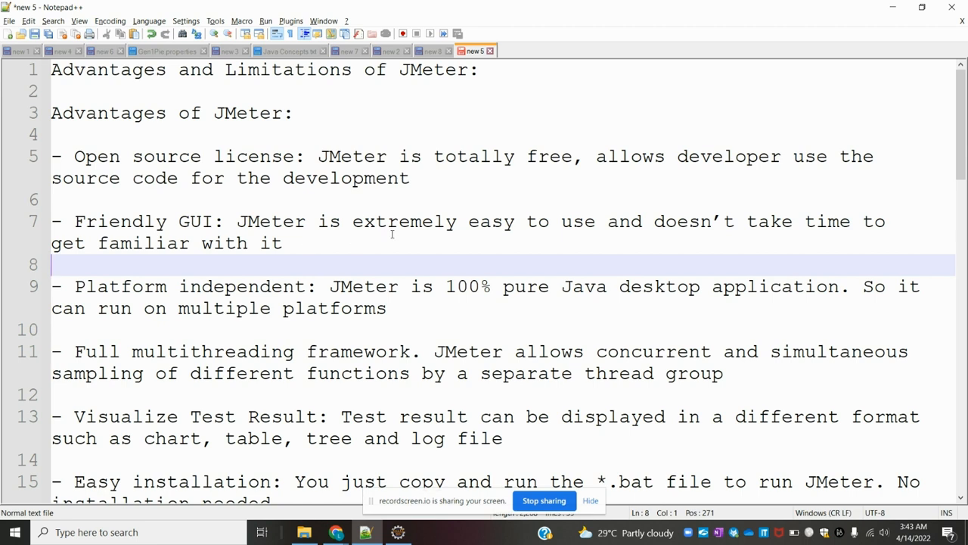
{"action": "mouse_move", "coordinate": [420, 263]}
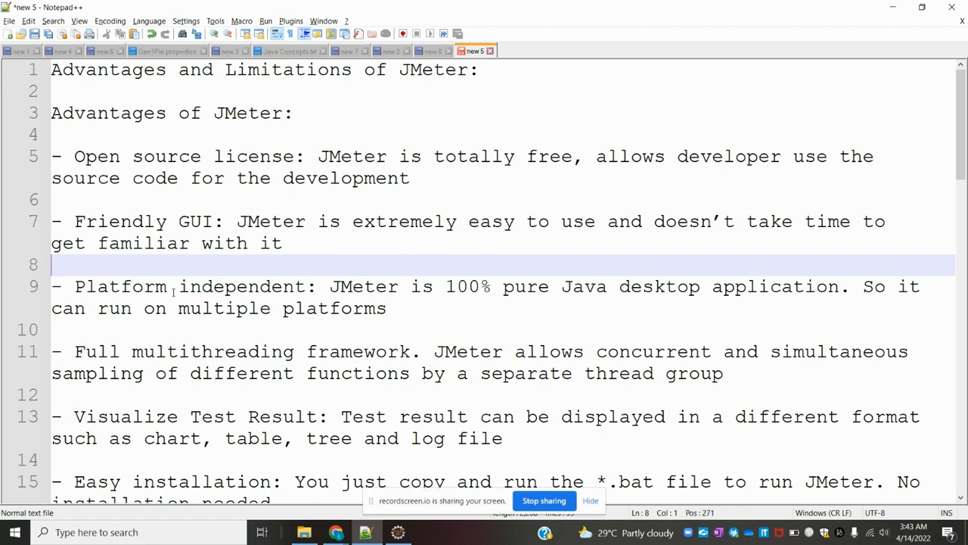
{"action": "mouse_move", "coordinate": [218, 298]}
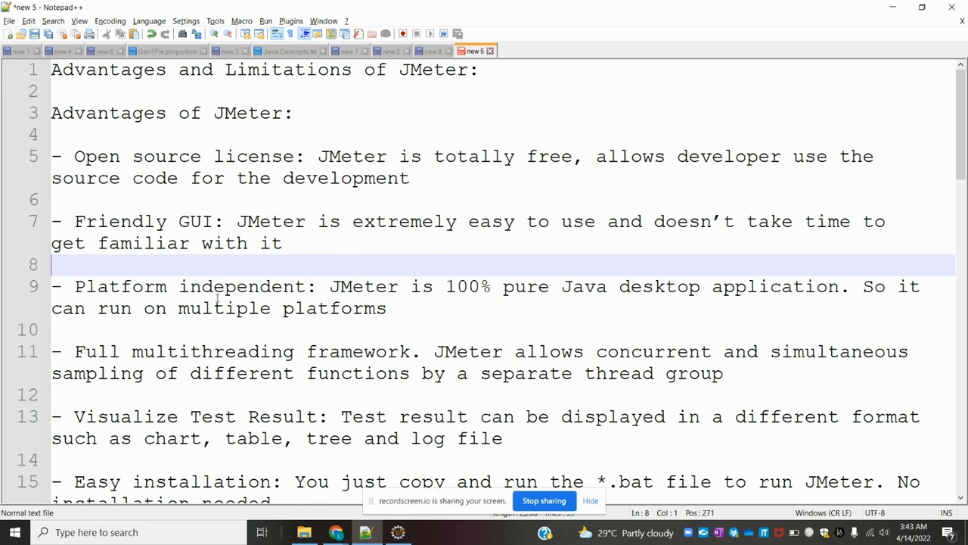
{"action": "mouse_move", "coordinate": [476, 300]}
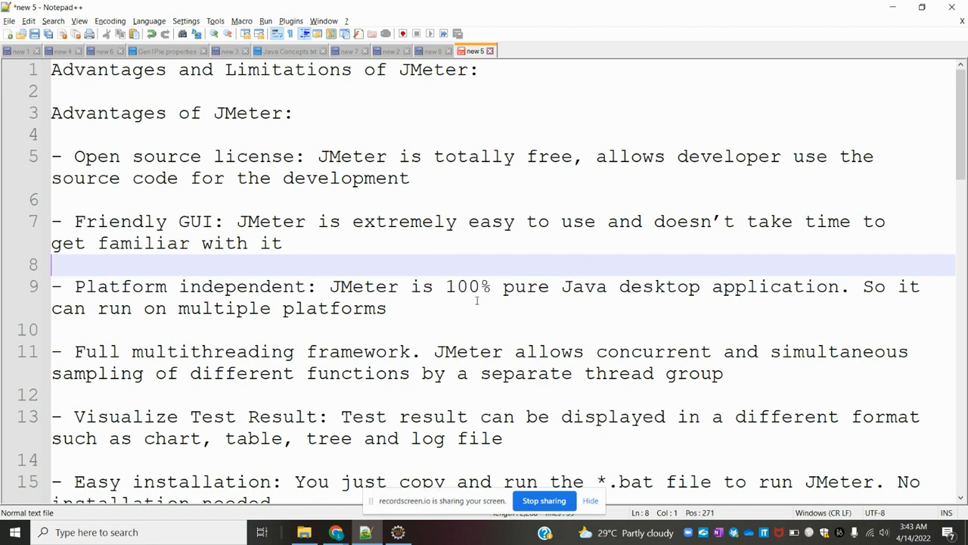
{"action": "mouse_move", "coordinate": [693, 304]}
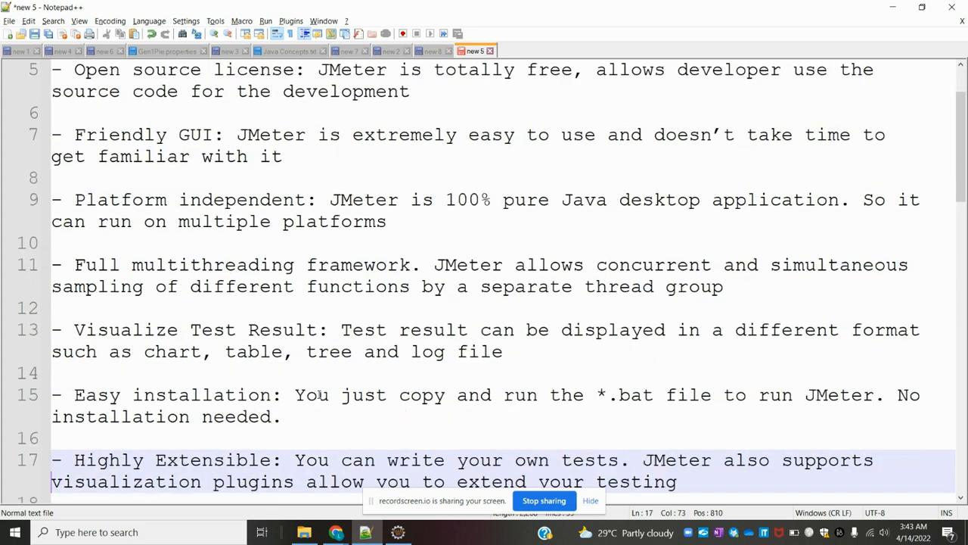
Scroll down to the Multiple testing strategy and Simulation advantages.
{"action": "scroll", "scroll_direction": "down", "scroll_amount": 3}
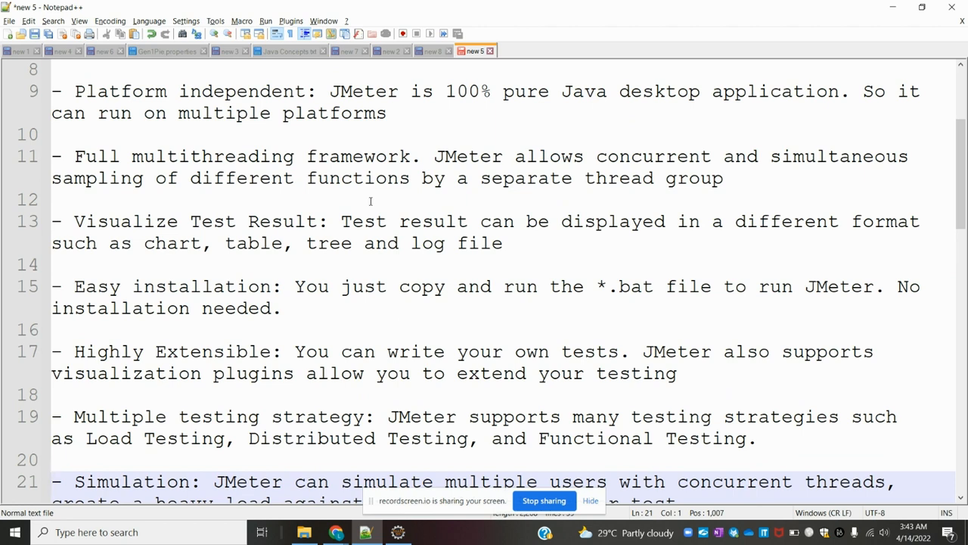
{"action": "mouse_move", "coordinate": [354, 189]}
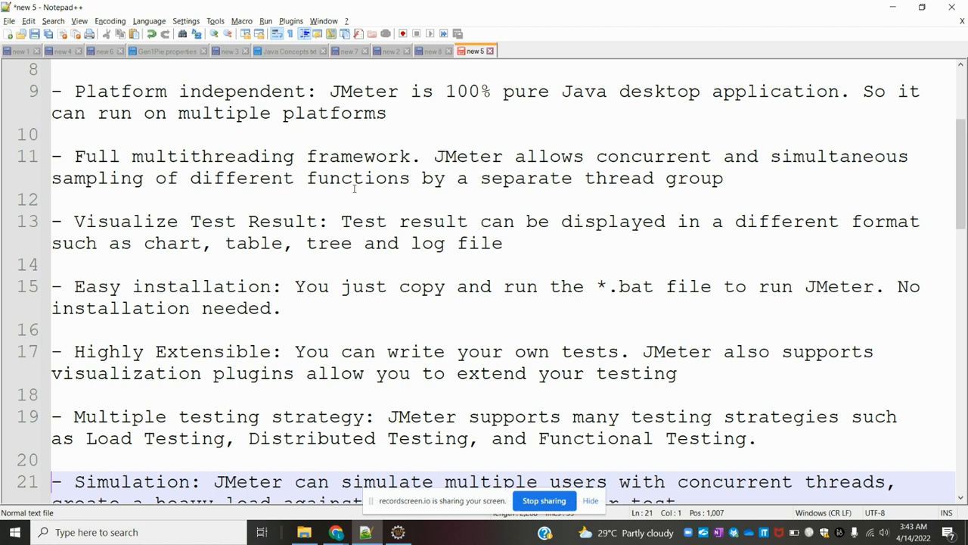
{"action": "mouse_move", "coordinate": [230, 230]}
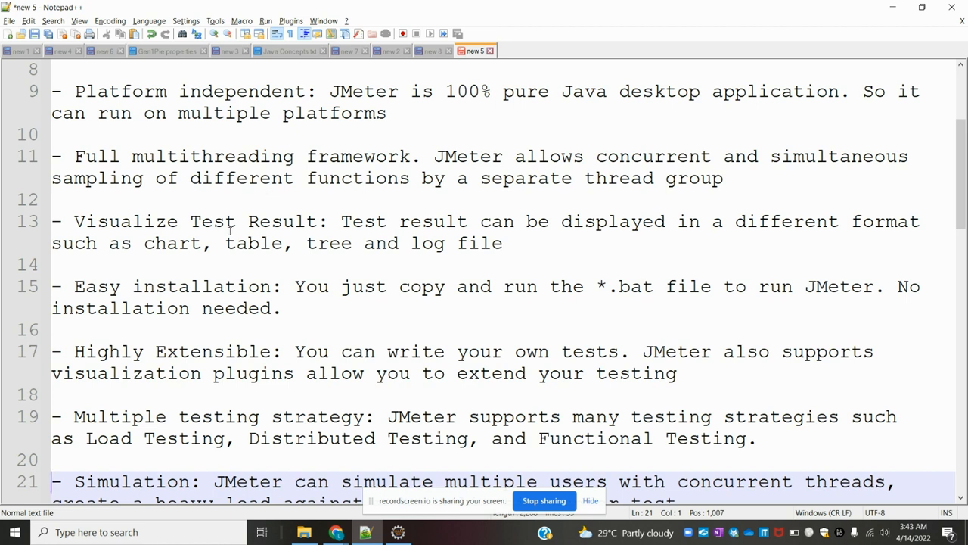
{"action": "mouse_move", "coordinate": [293, 244]}
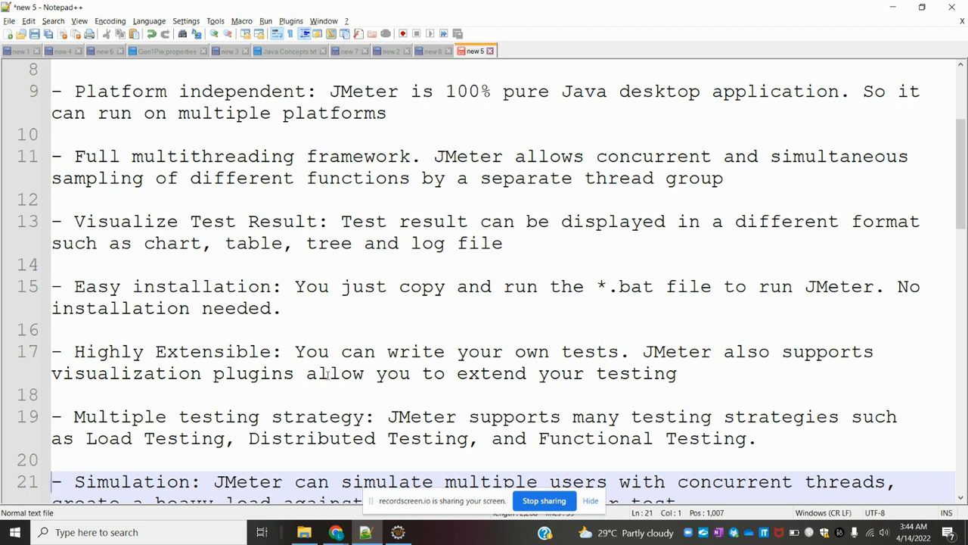
{"action": "mouse_move", "coordinate": [563, 371]}
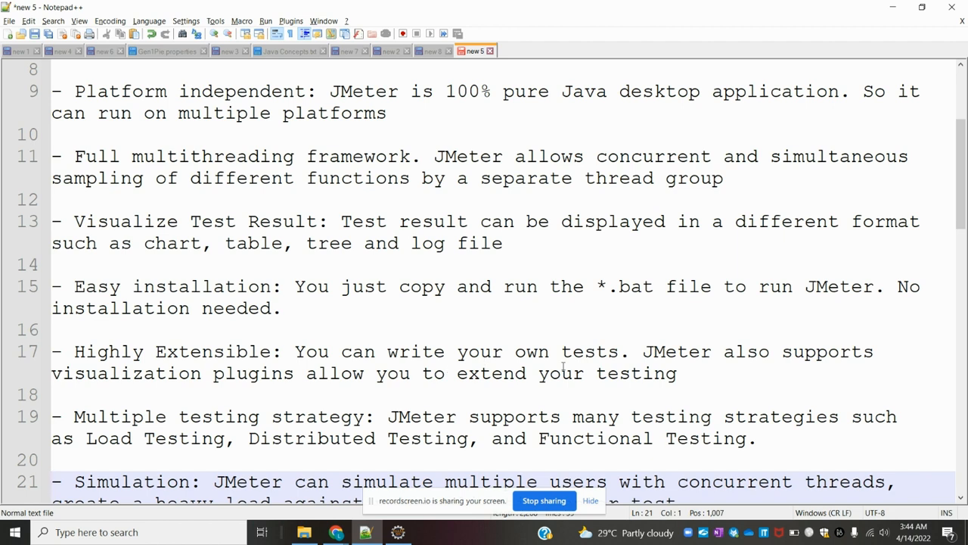
{"action": "mouse_move", "coordinate": [149, 360]}
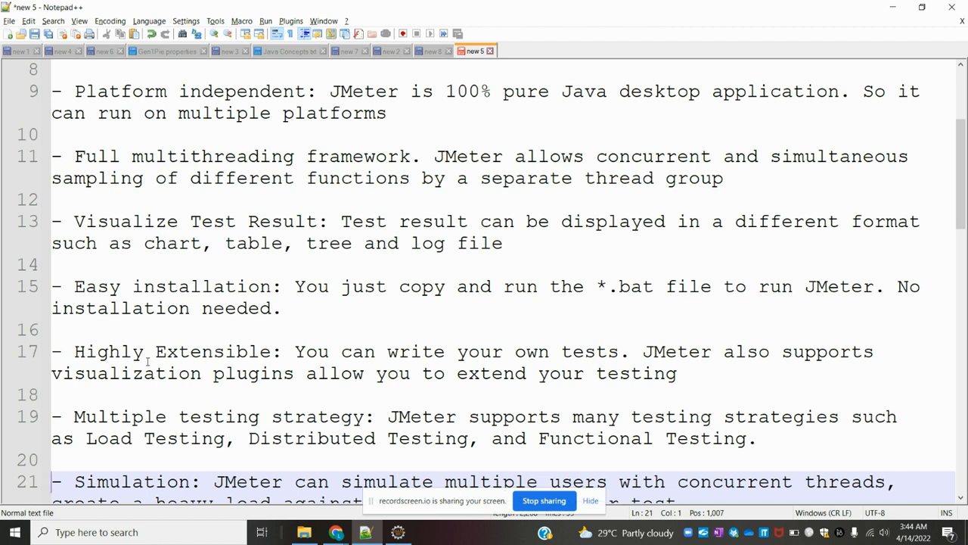
{"action": "mouse_move", "coordinate": [366, 397]}
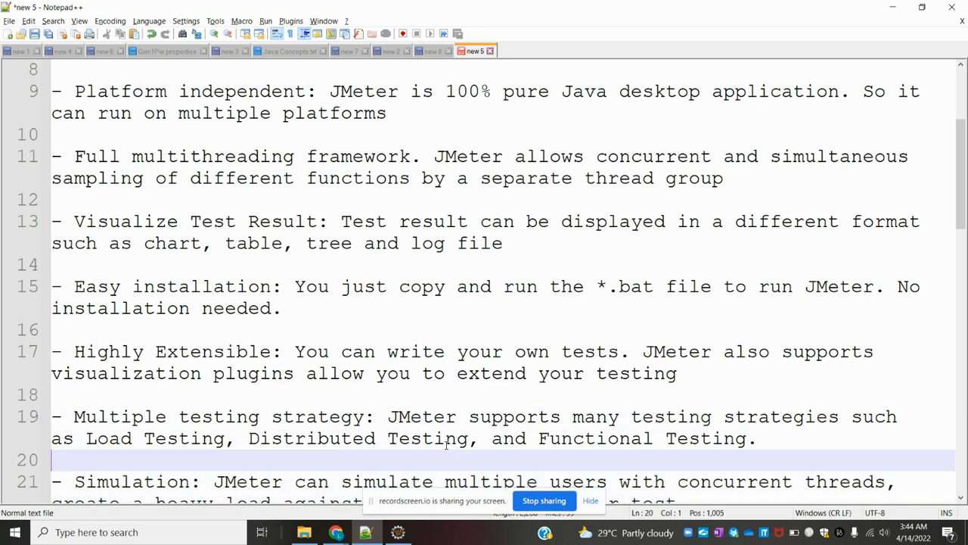
Scroll to the multi-protocol and Record & Playback advantages and select the Support multi-protocol line.
{"action": "scroll", "scroll_direction": "down", "scroll_amount": 3}
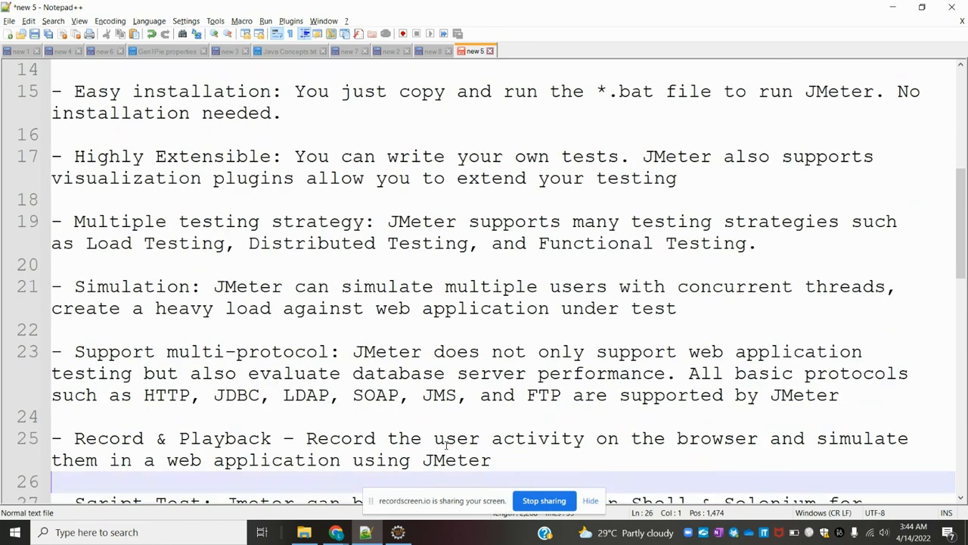
{"action": "mouse_move", "coordinate": [388, 230]}
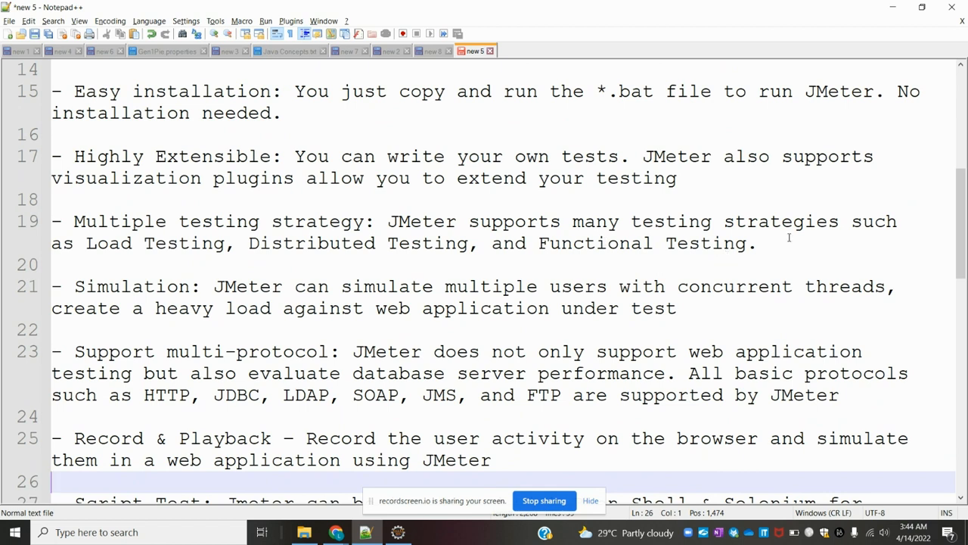
{"action": "mouse_move", "coordinate": [121, 254]}
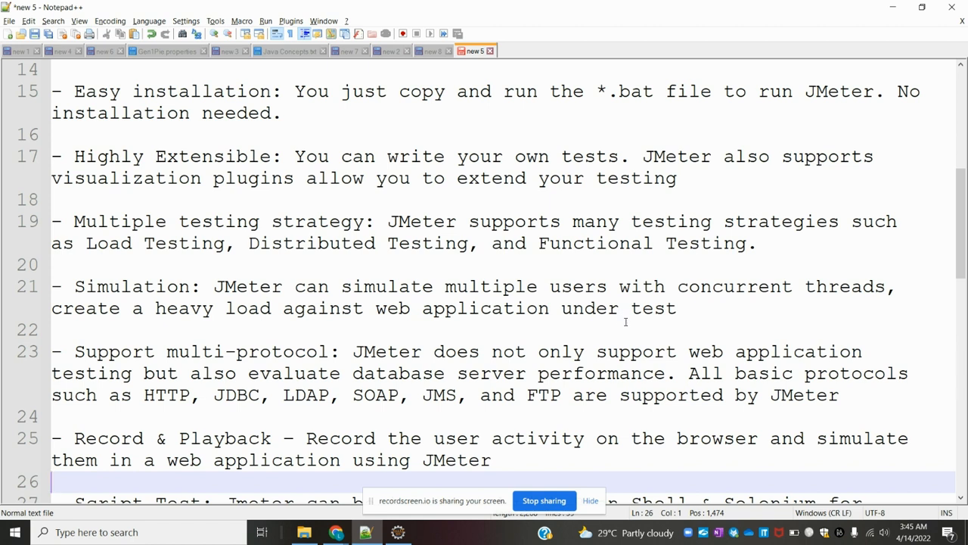
{"action": "mouse_move", "coordinate": [624, 324]}
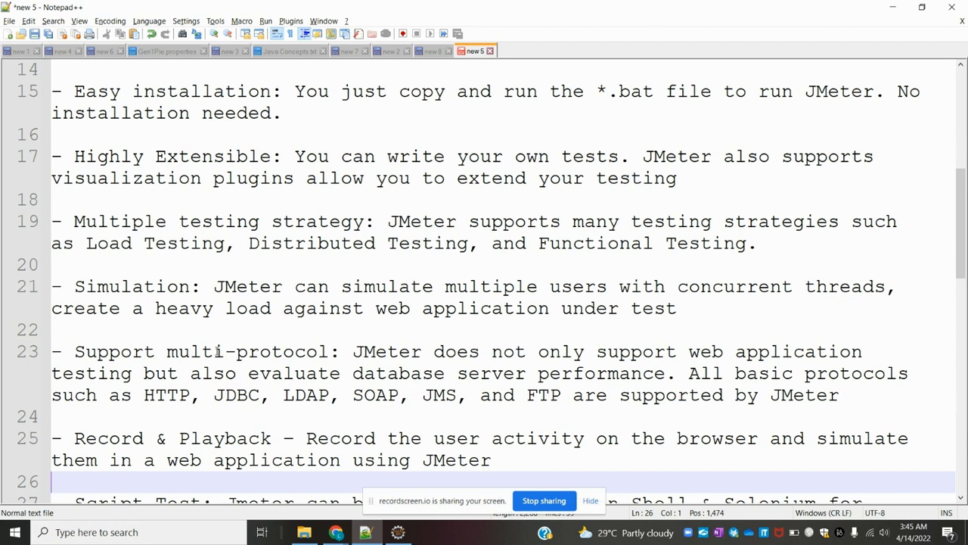
{"action": "triple_click", "coordinate": [294, 372]}
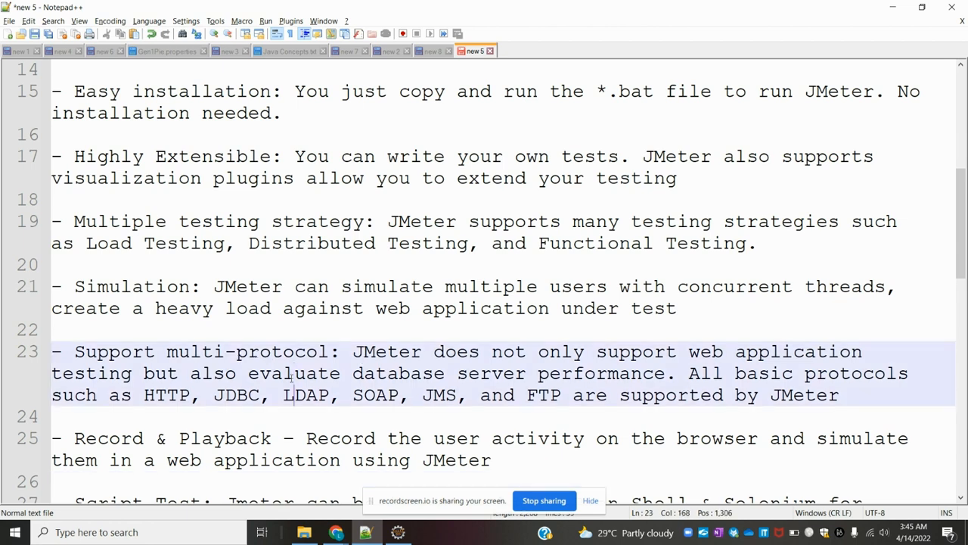
{"action": "scroll", "scroll_direction": "down", "scroll_amount": 3}
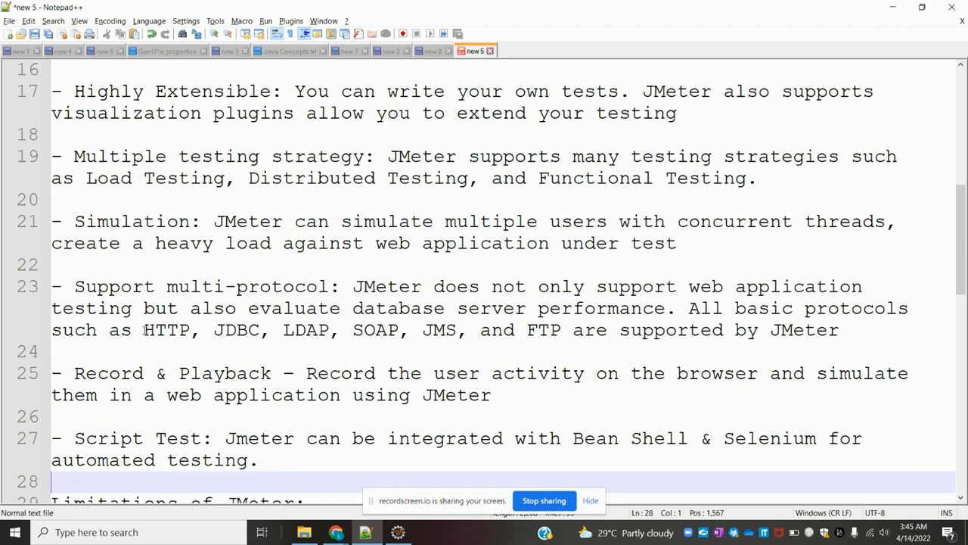
{"action": "mouse_move", "coordinate": [287, 330]}
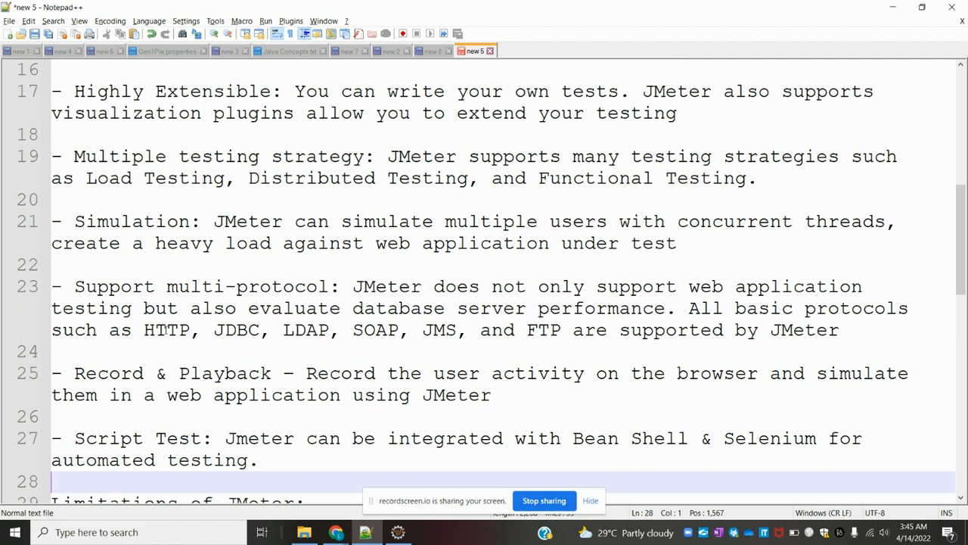
{"action": "mouse_move", "coordinate": [296, 348]}
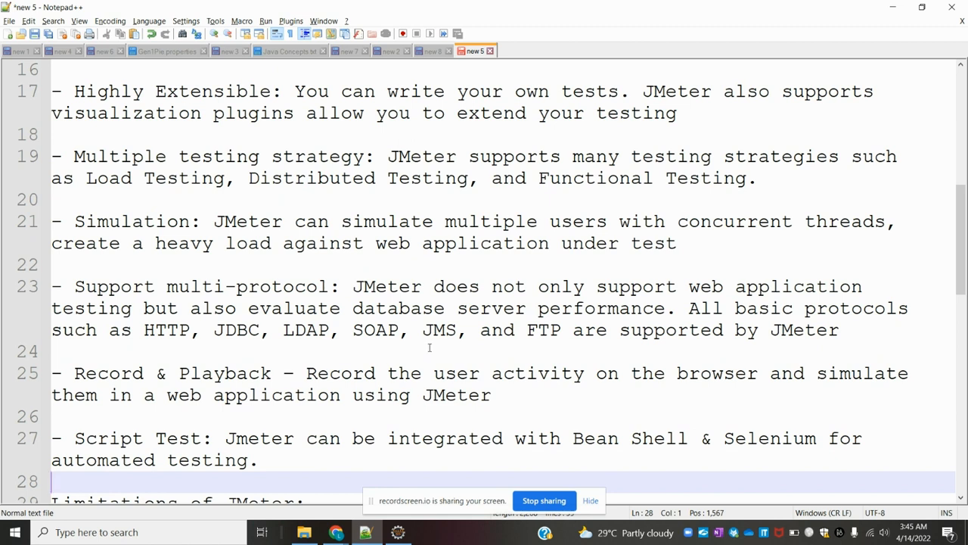
{"action": "mouse_move", "coordinate": [569, 352]}
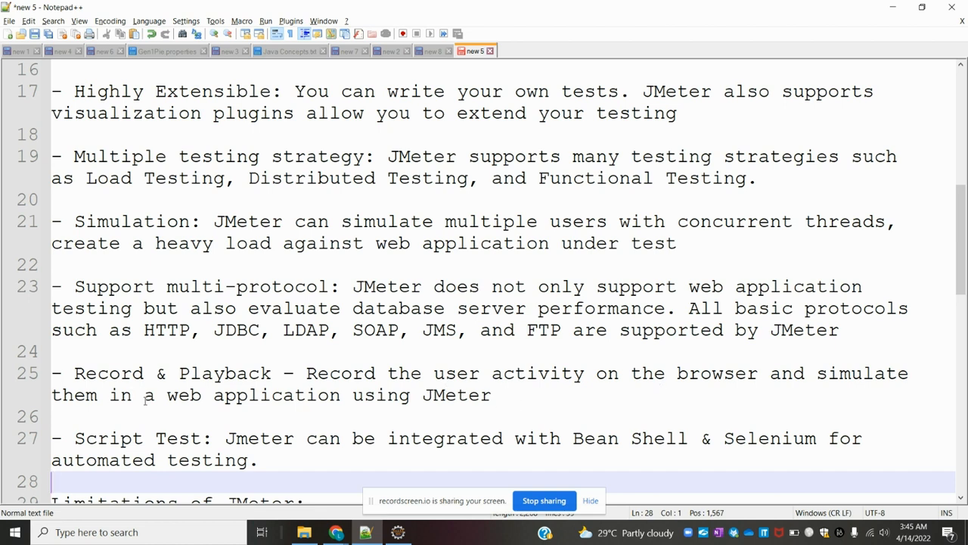
{"action": "mouse_move", "coordinate": [384, 415]}
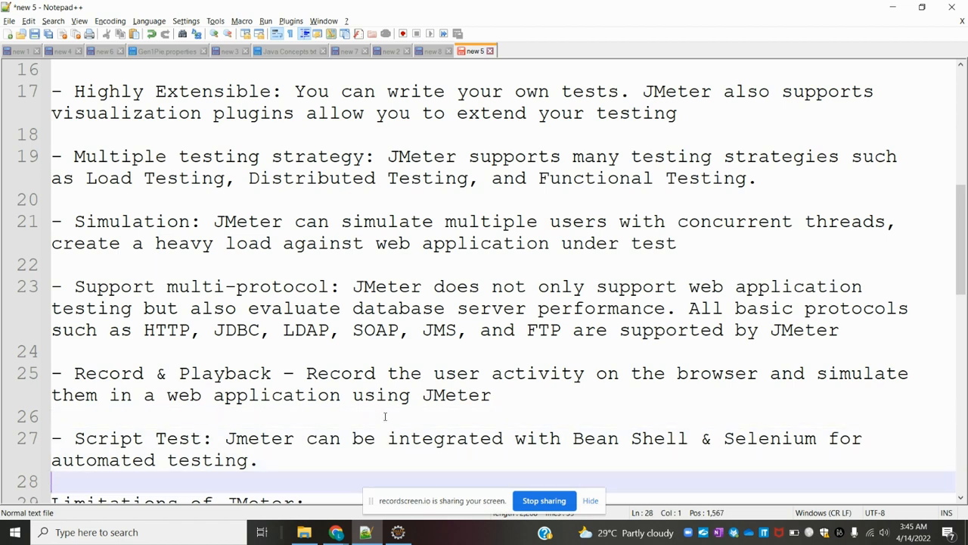
Scroll down to the Limitations of JMeter heading and its first limitations.
{"action": "scroll", "scroll_direction": "down", "scroll_amount": 3}
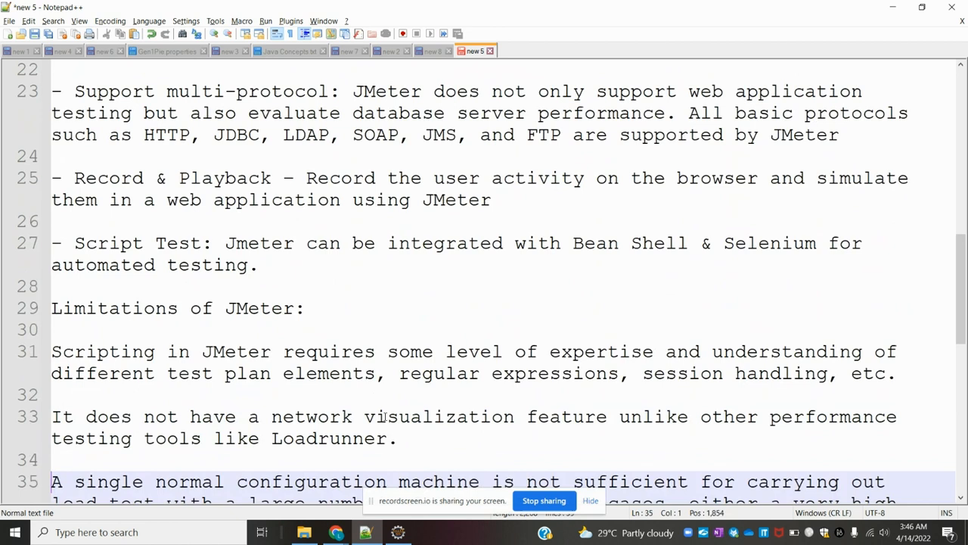
{"action": "mouse_move", "coordinate": [536, 259]}
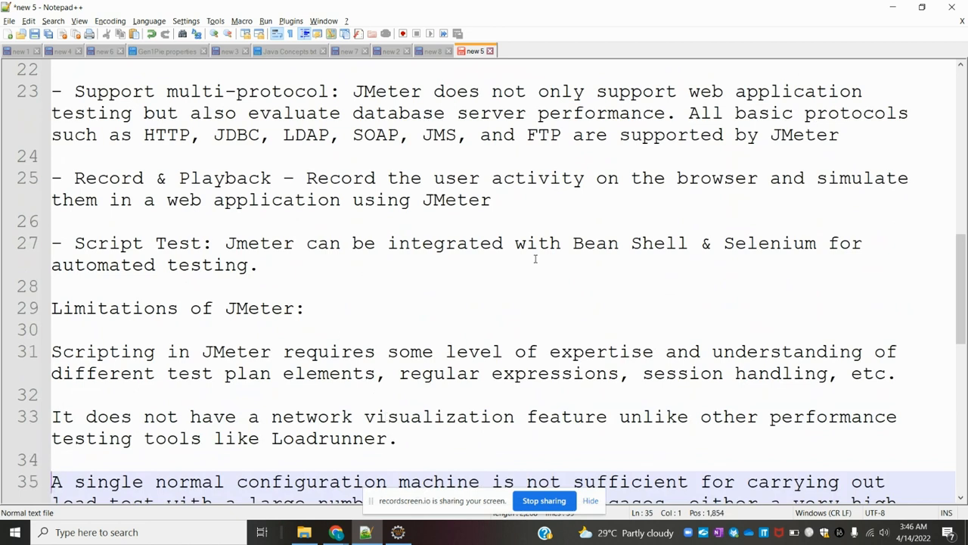
{"action": "mouse_move", "coordinate": [714, 256]}
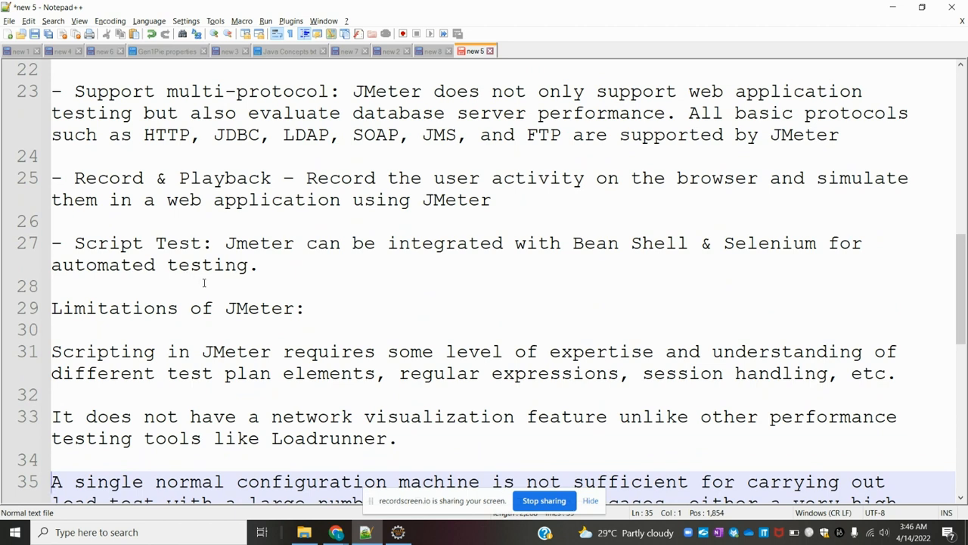
{"action": "mouse_move", "coordinate": [222, 293]}
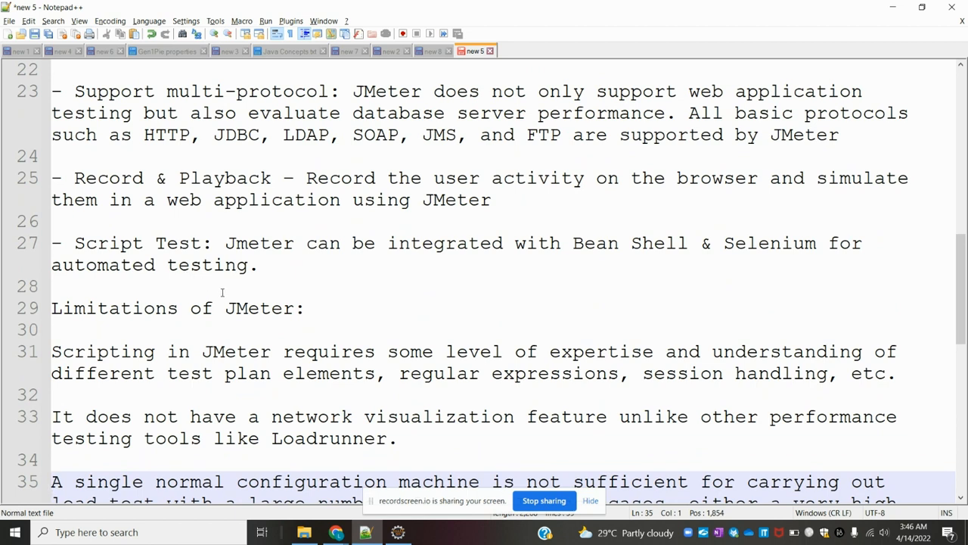
{"action": "mouse_move", "coordinate": [293, 287]}
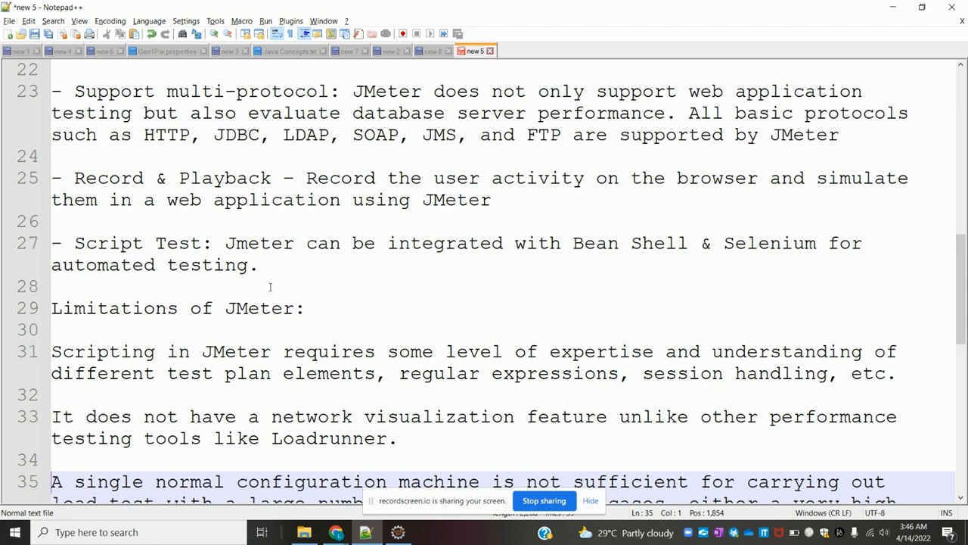
Read through the remaining limitations to the last one on limited real-time monitoring.
{"action": "left_click", "coordinate": [260, 286]}
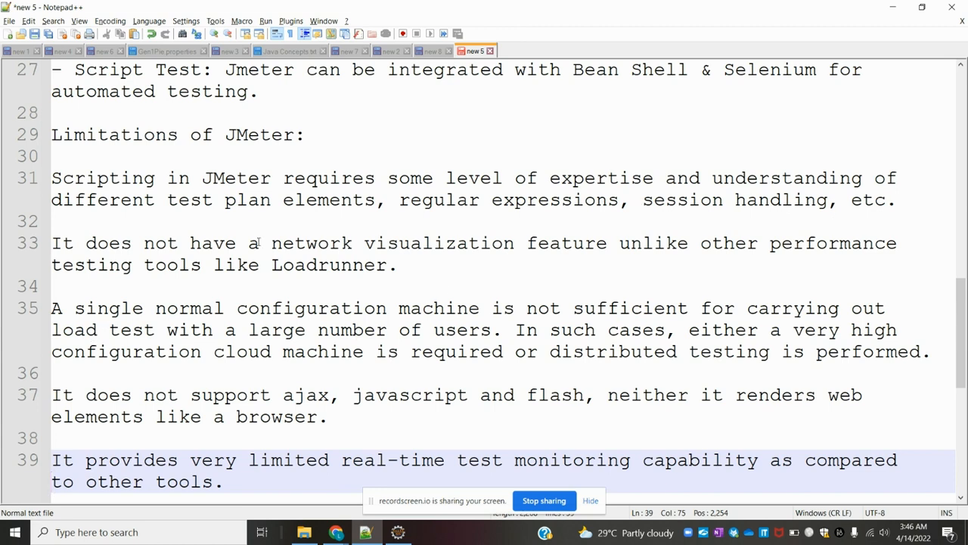
{"action": "mouse_move", "coordinate": [472, 259]}
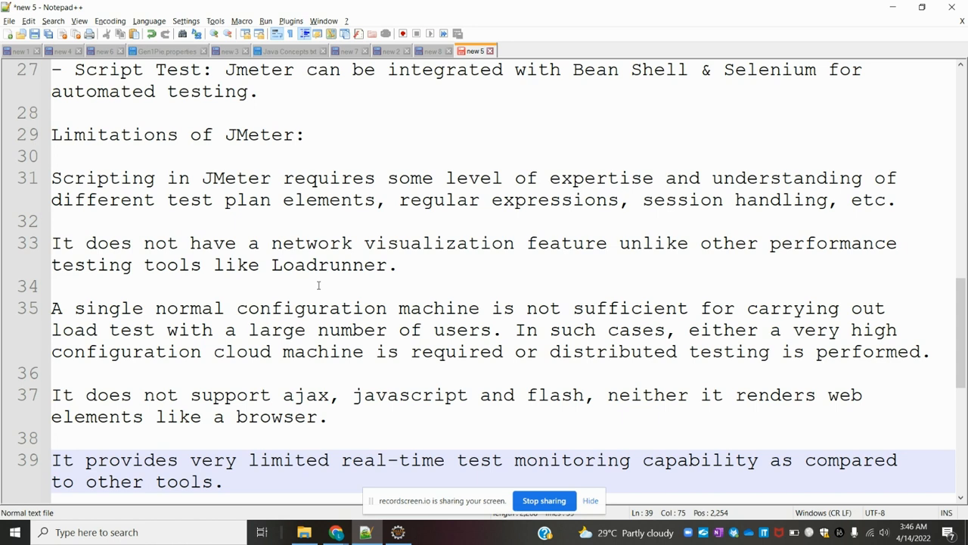
{"action": "mouse_move", "coordinate": [129, 320]}
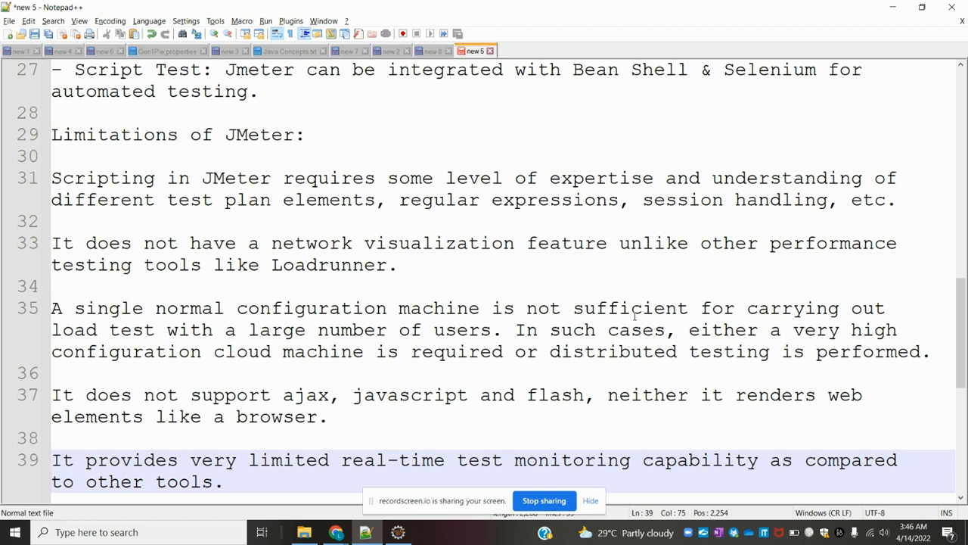
{"action": "mouse_move", "coordinate": [148, 321]}
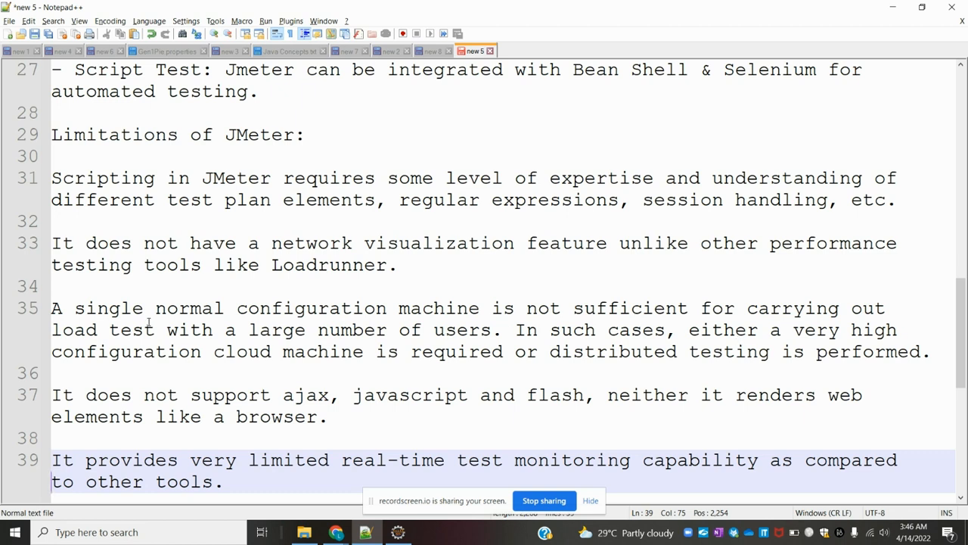
{"action": "mouse_move", "coordinate": [197, 346]}
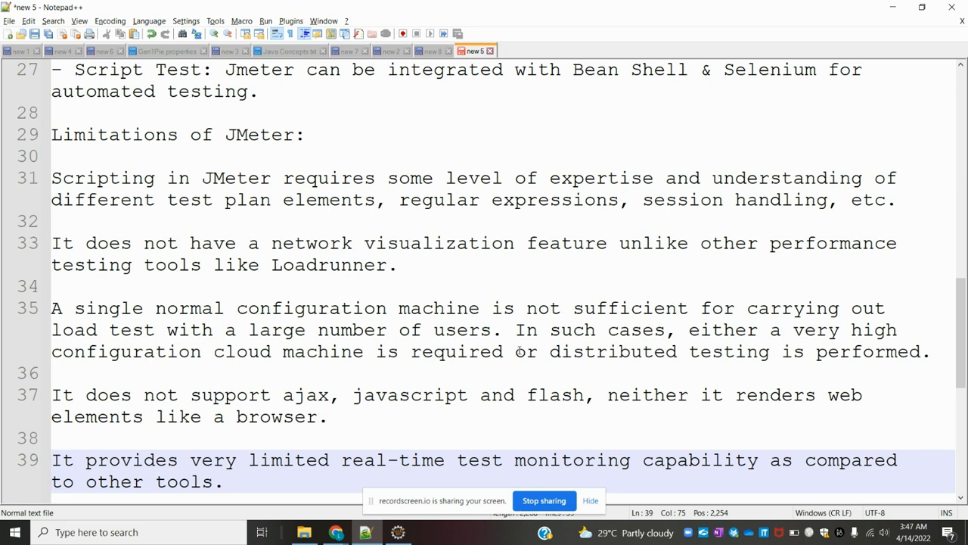
{"action": "mouse_move", "coordinate": [645, 347]}
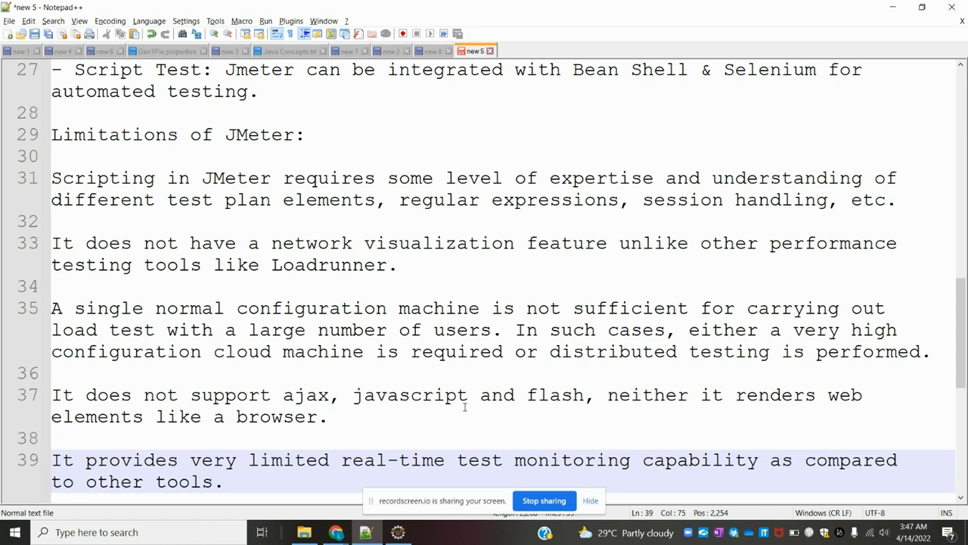
{"action": "mouse_move", "coordinate": [511, 413]}
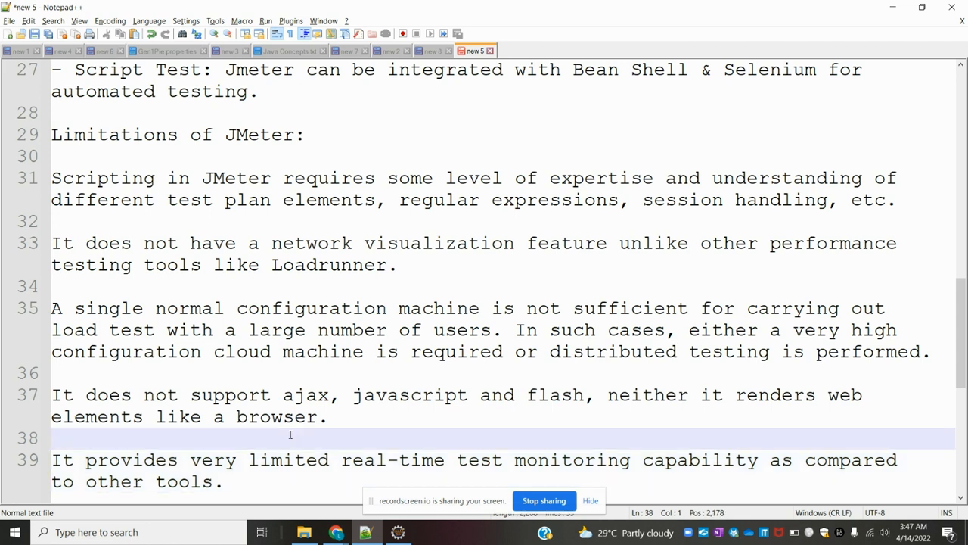
{"action": "left_click", "coordinate": [221, 481]}
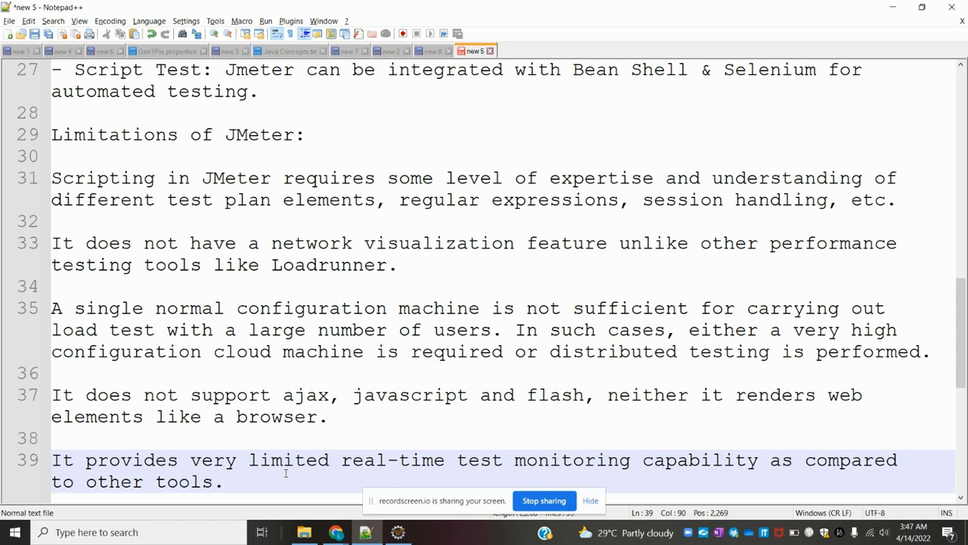
{"action": "mouse_move", "coordinate": [321, 324]}
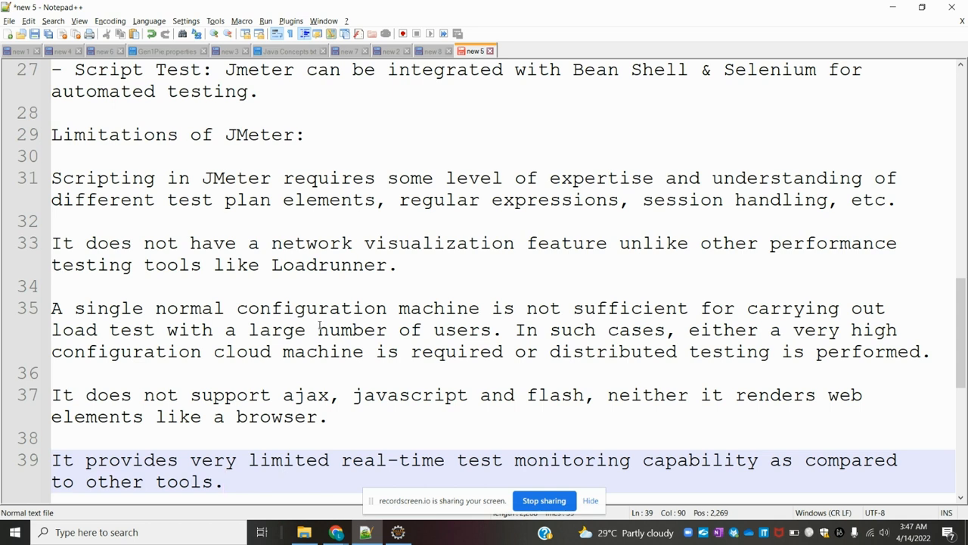